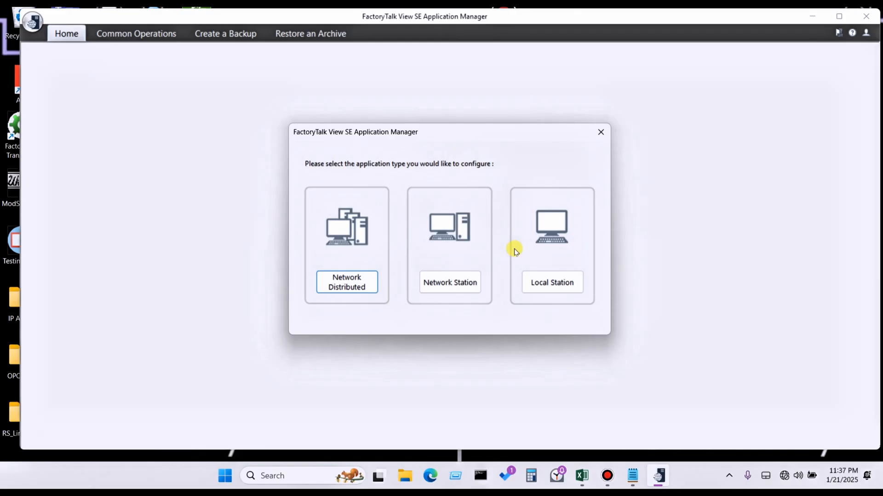
mouse_move(487, 220)
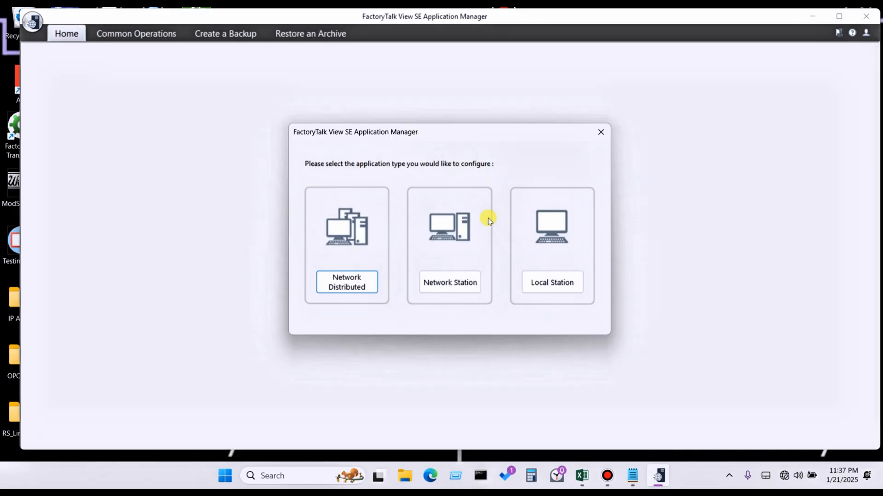
mouse_move(579, 253)
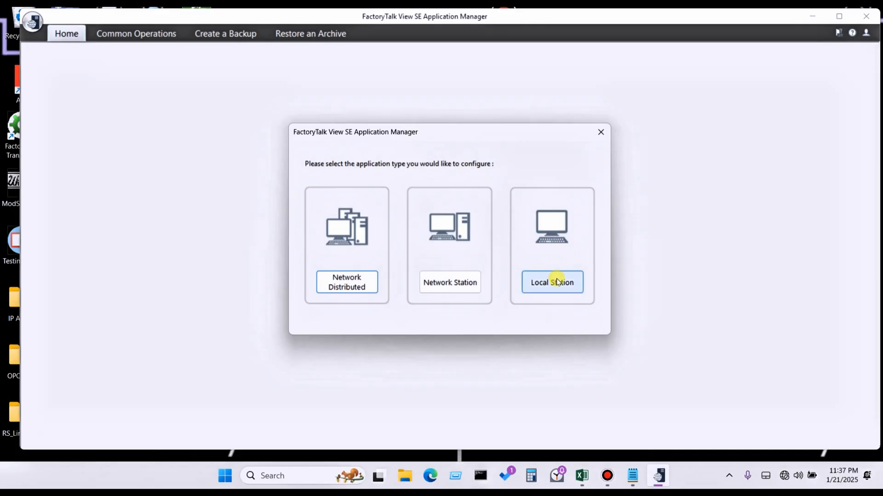
mouse_move(346, 284)
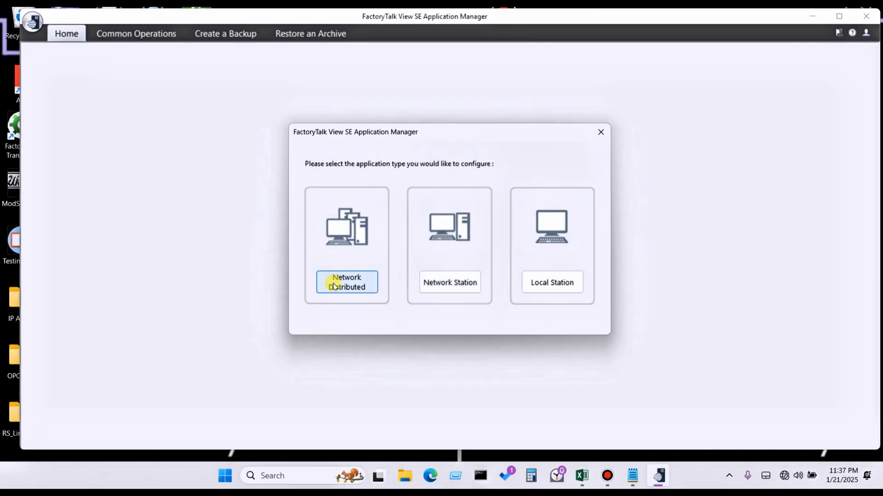
mouse_move(450, 282)
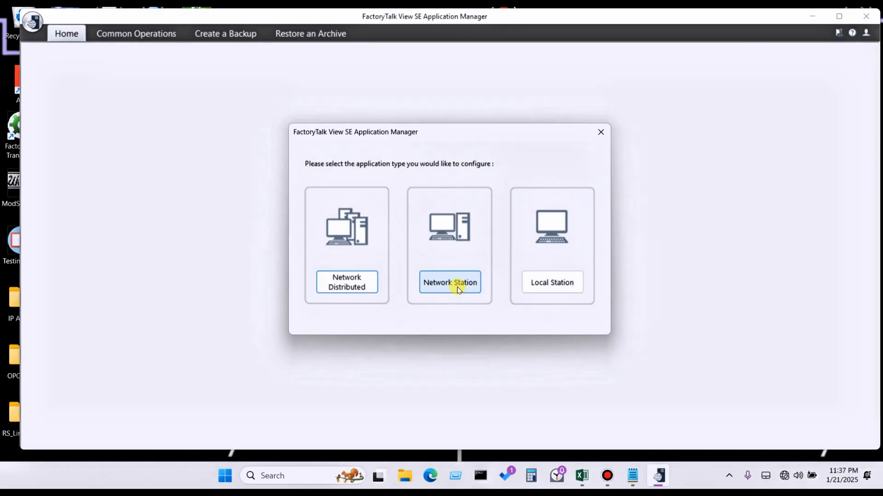
mouse_move(704, 183)
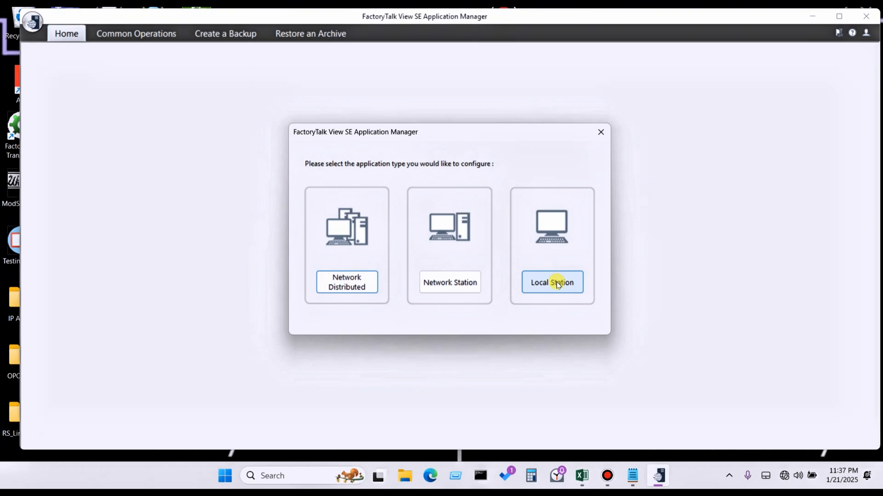
Step: Pick Local Station as the application type to configure
click(552, 282)
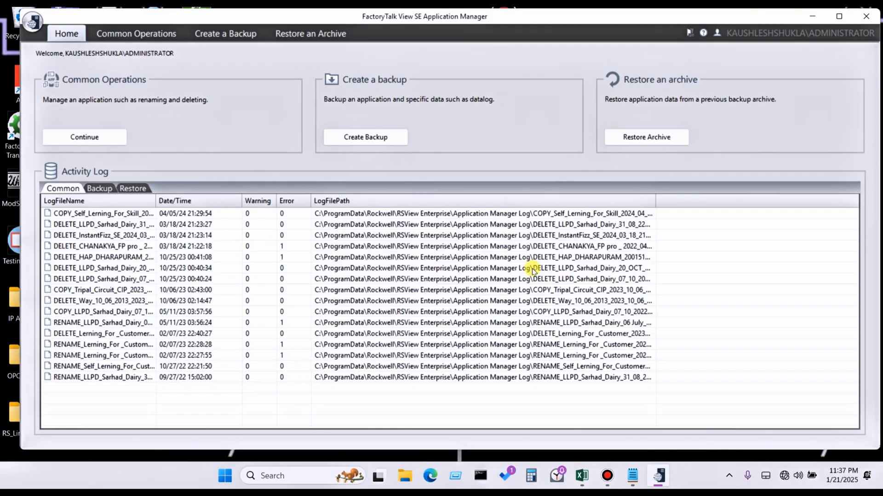
mouse_move(69, 92)
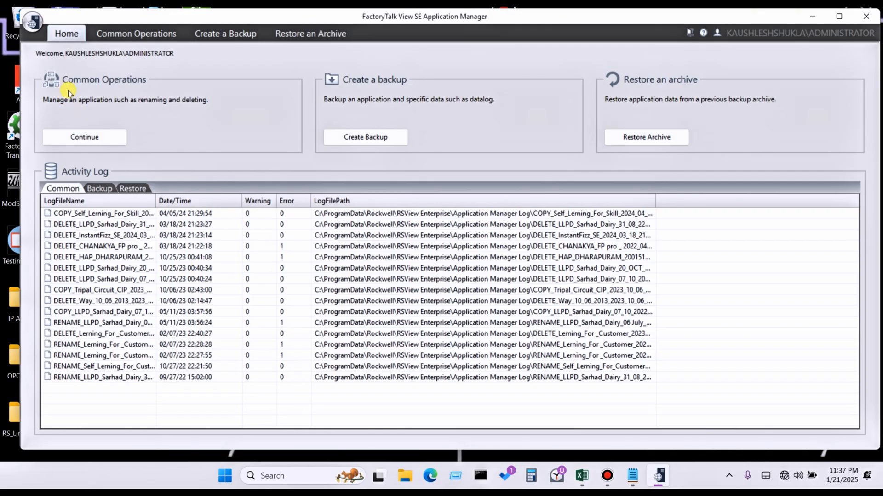
mouse_move(72, 104)
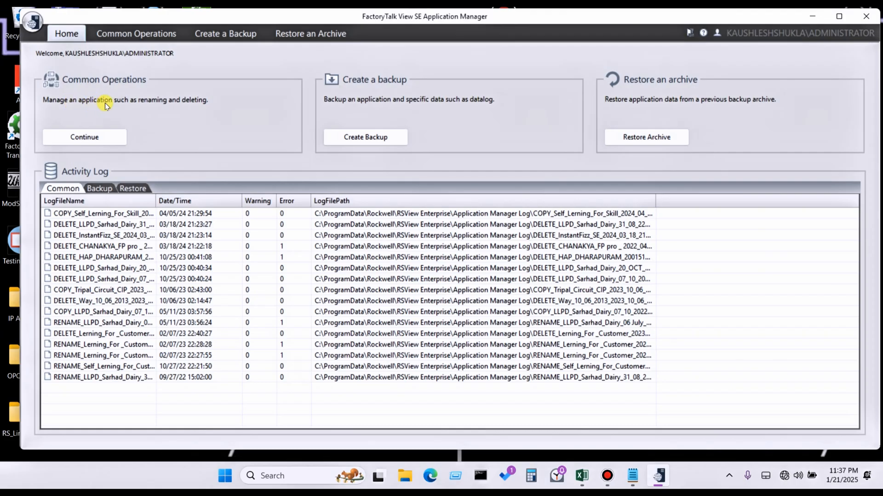
mouse_move(150, 104)
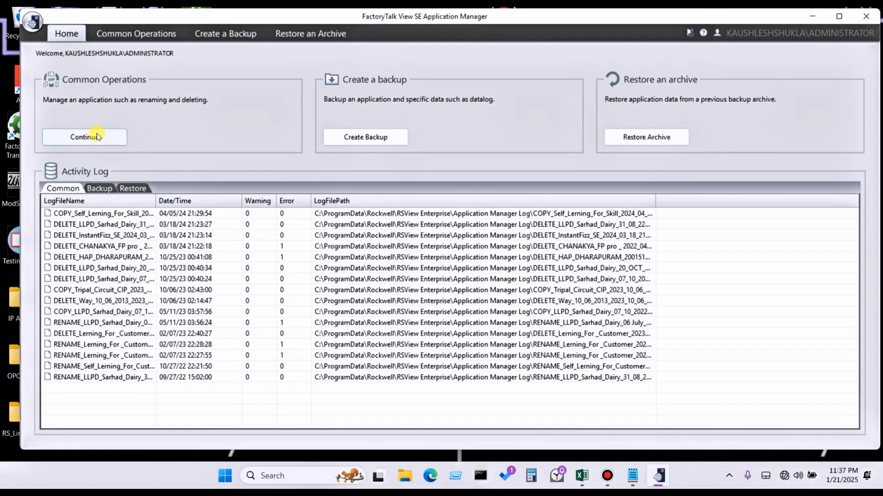
mouse_move(179, 100)
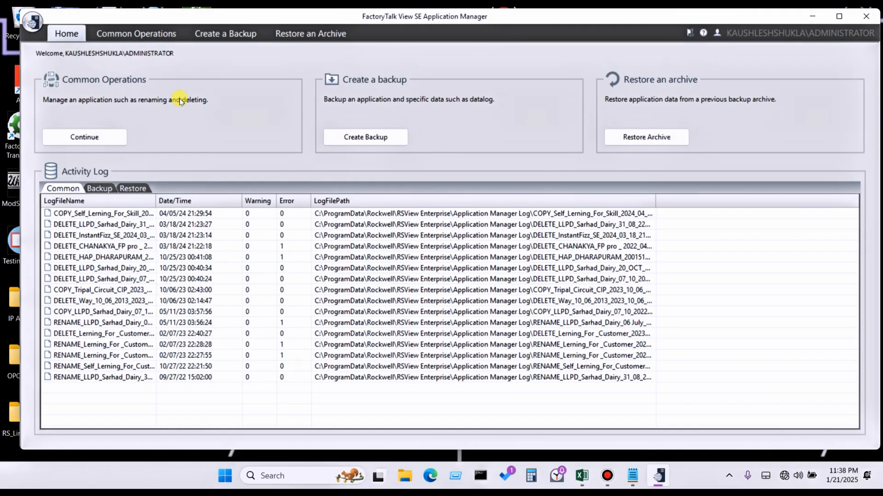
mouse_move(137, 133)
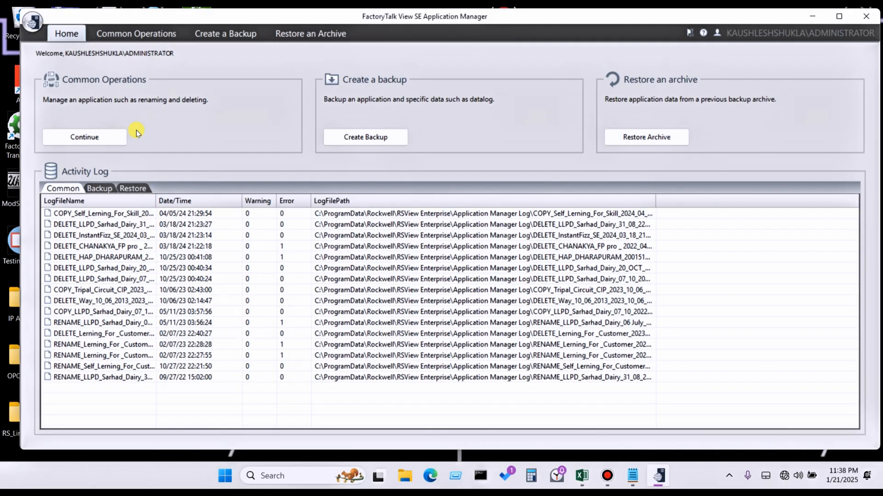
Step: Continue to Choose Application and select For _Youtube_Lerning_1 to view its HMI Server
click(83, 137)
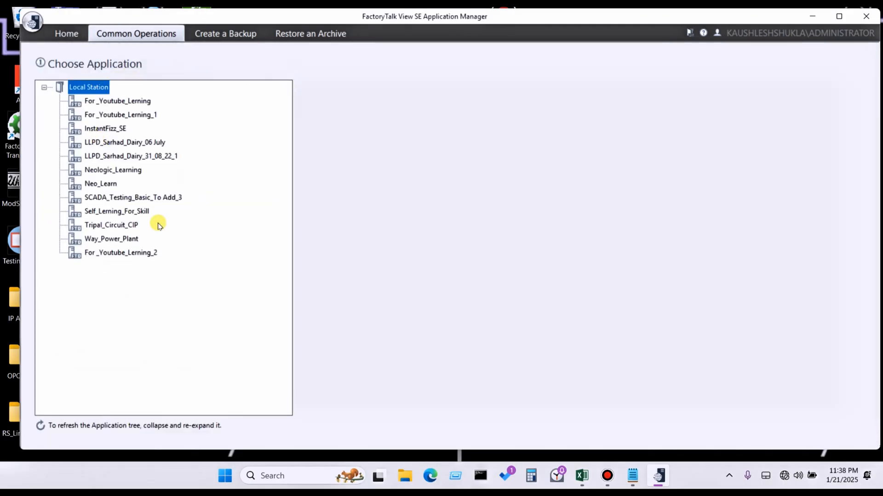
mouse_move(117, 104)
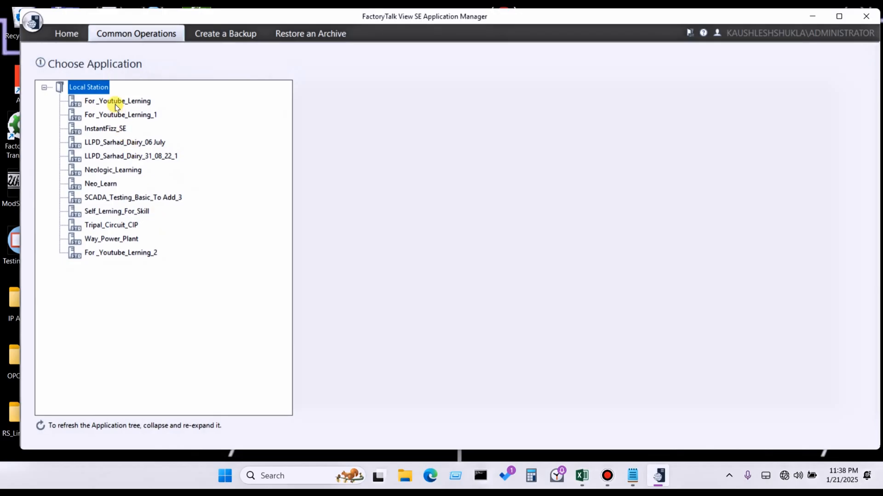
click(118, 100)
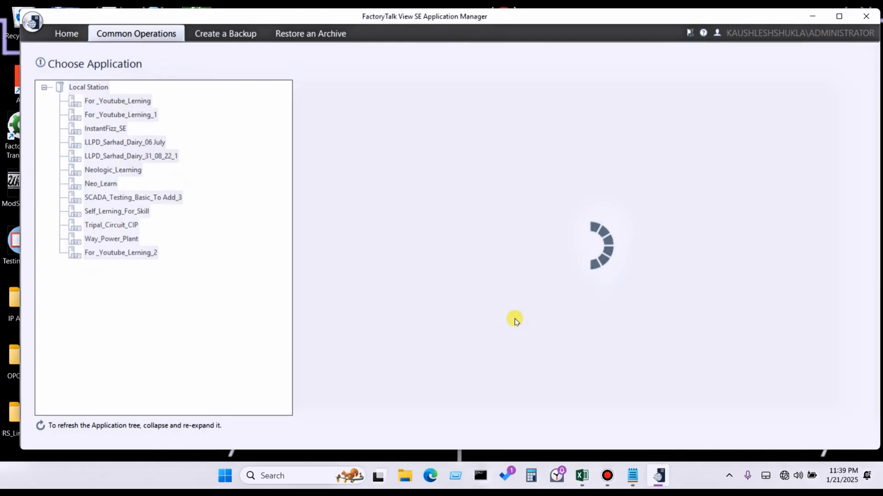
click(118, 101)
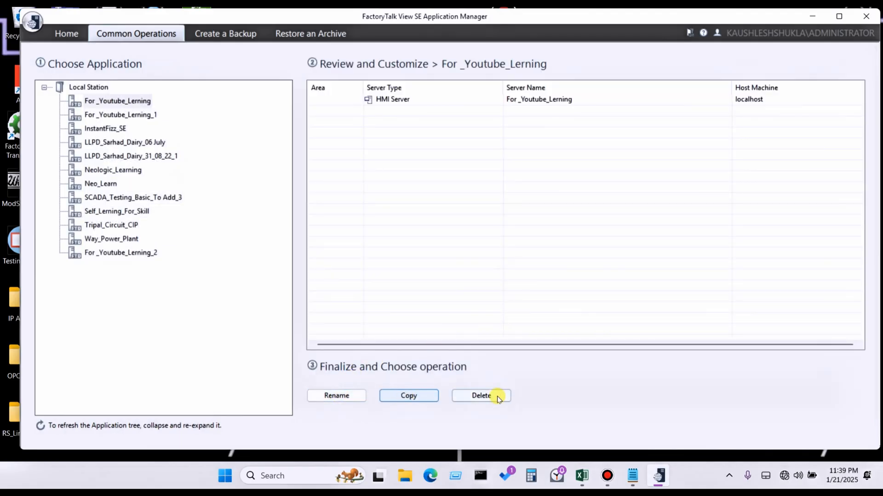
click(120, 115)
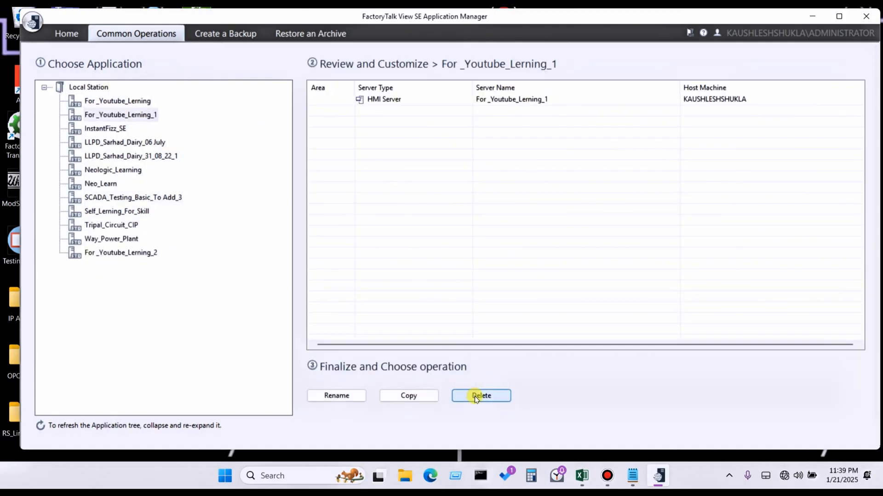
Step: Request deletion of For _Youtube_Lerning_1 and confirm with Yes
click(481, 395)
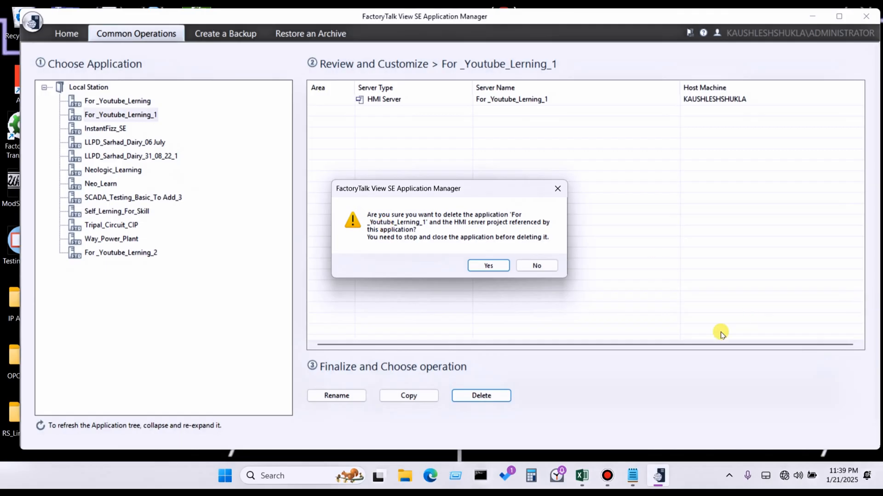
mouse_move(550, 298)
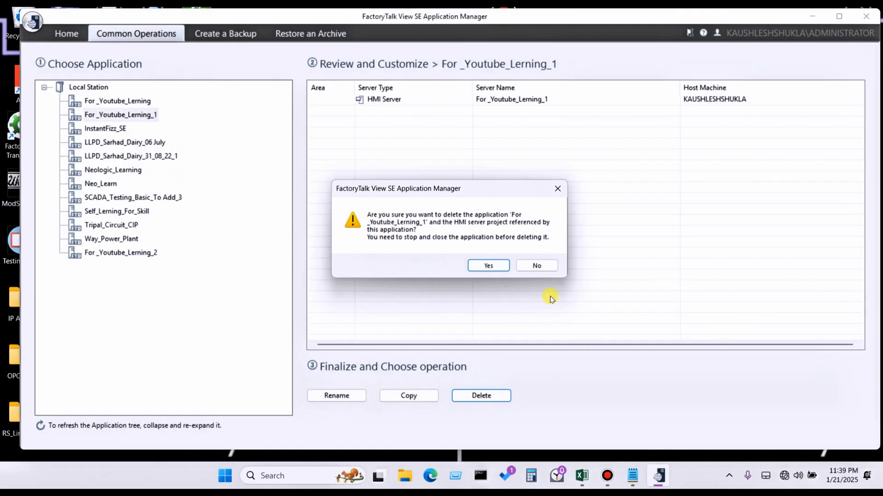
mouse_move(605, 313)
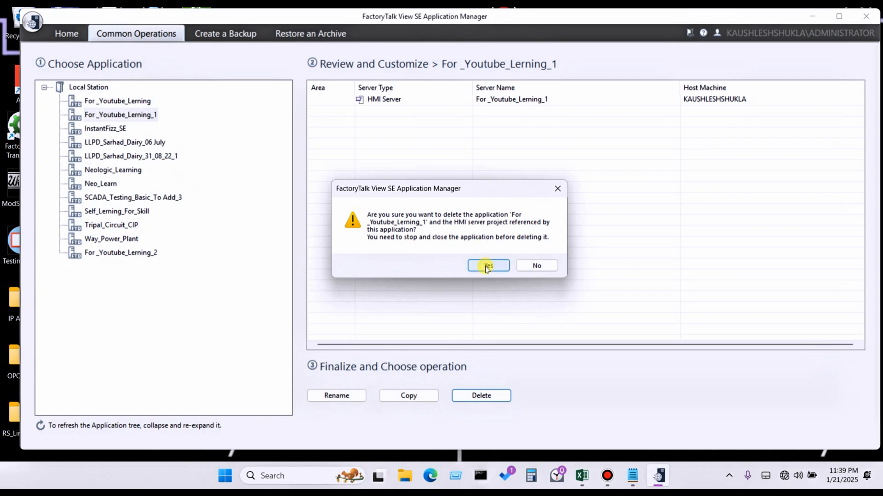
click(487, 265)
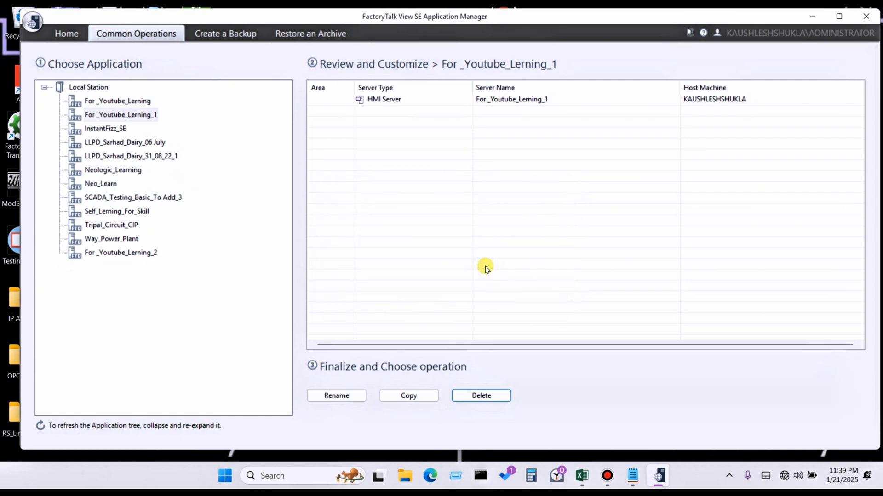
Step: Let the deletion finish and bring up the deleted-successfully message
click(481, 395)
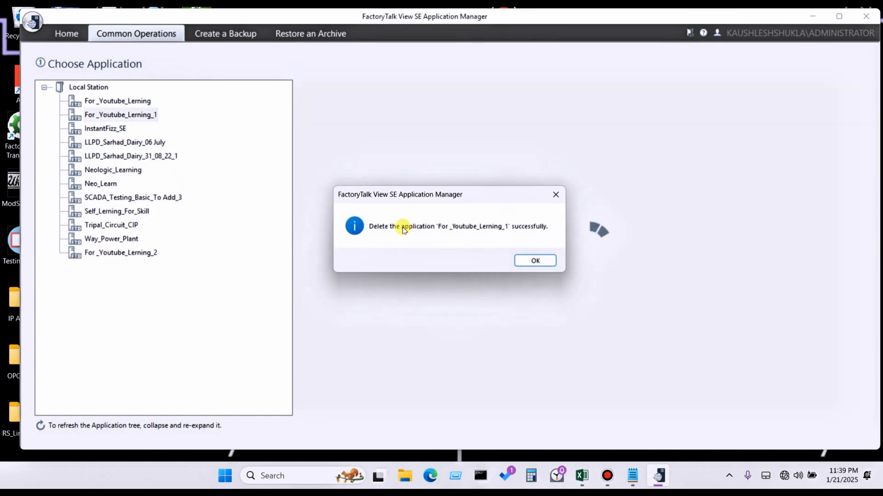
mouse_move(424, 233)
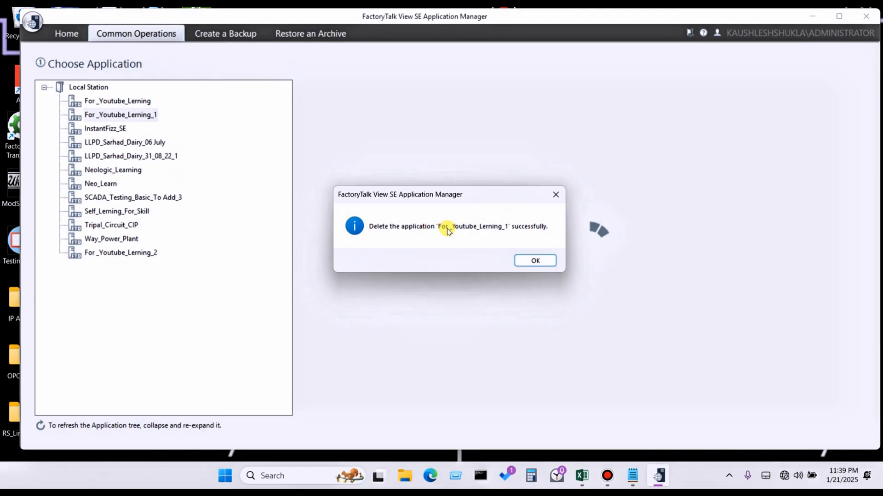
mouse_move(352, 258)
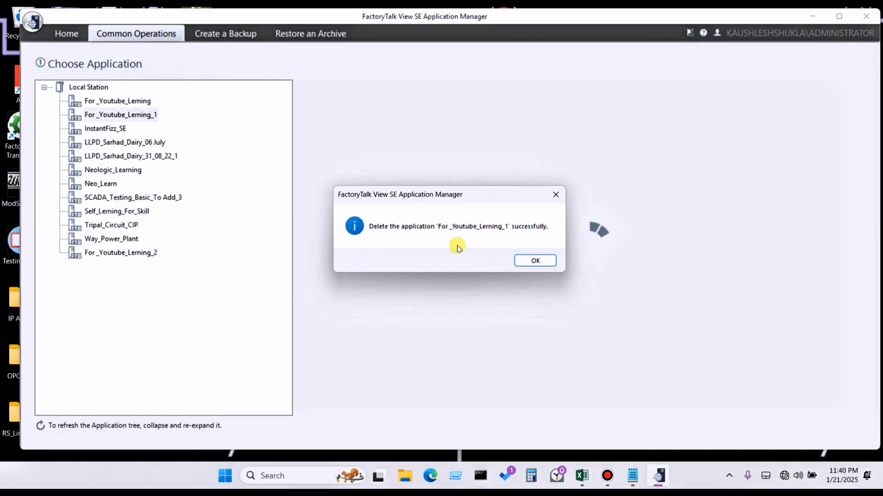
mouse_move(467, 234)
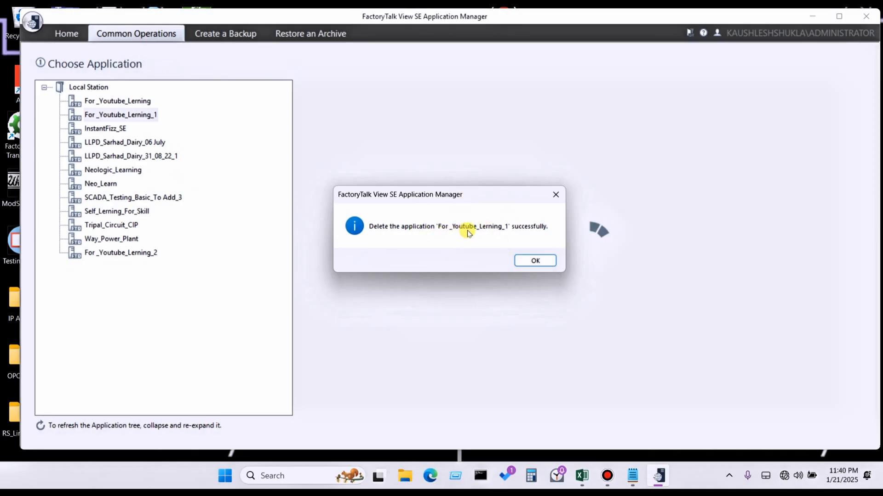